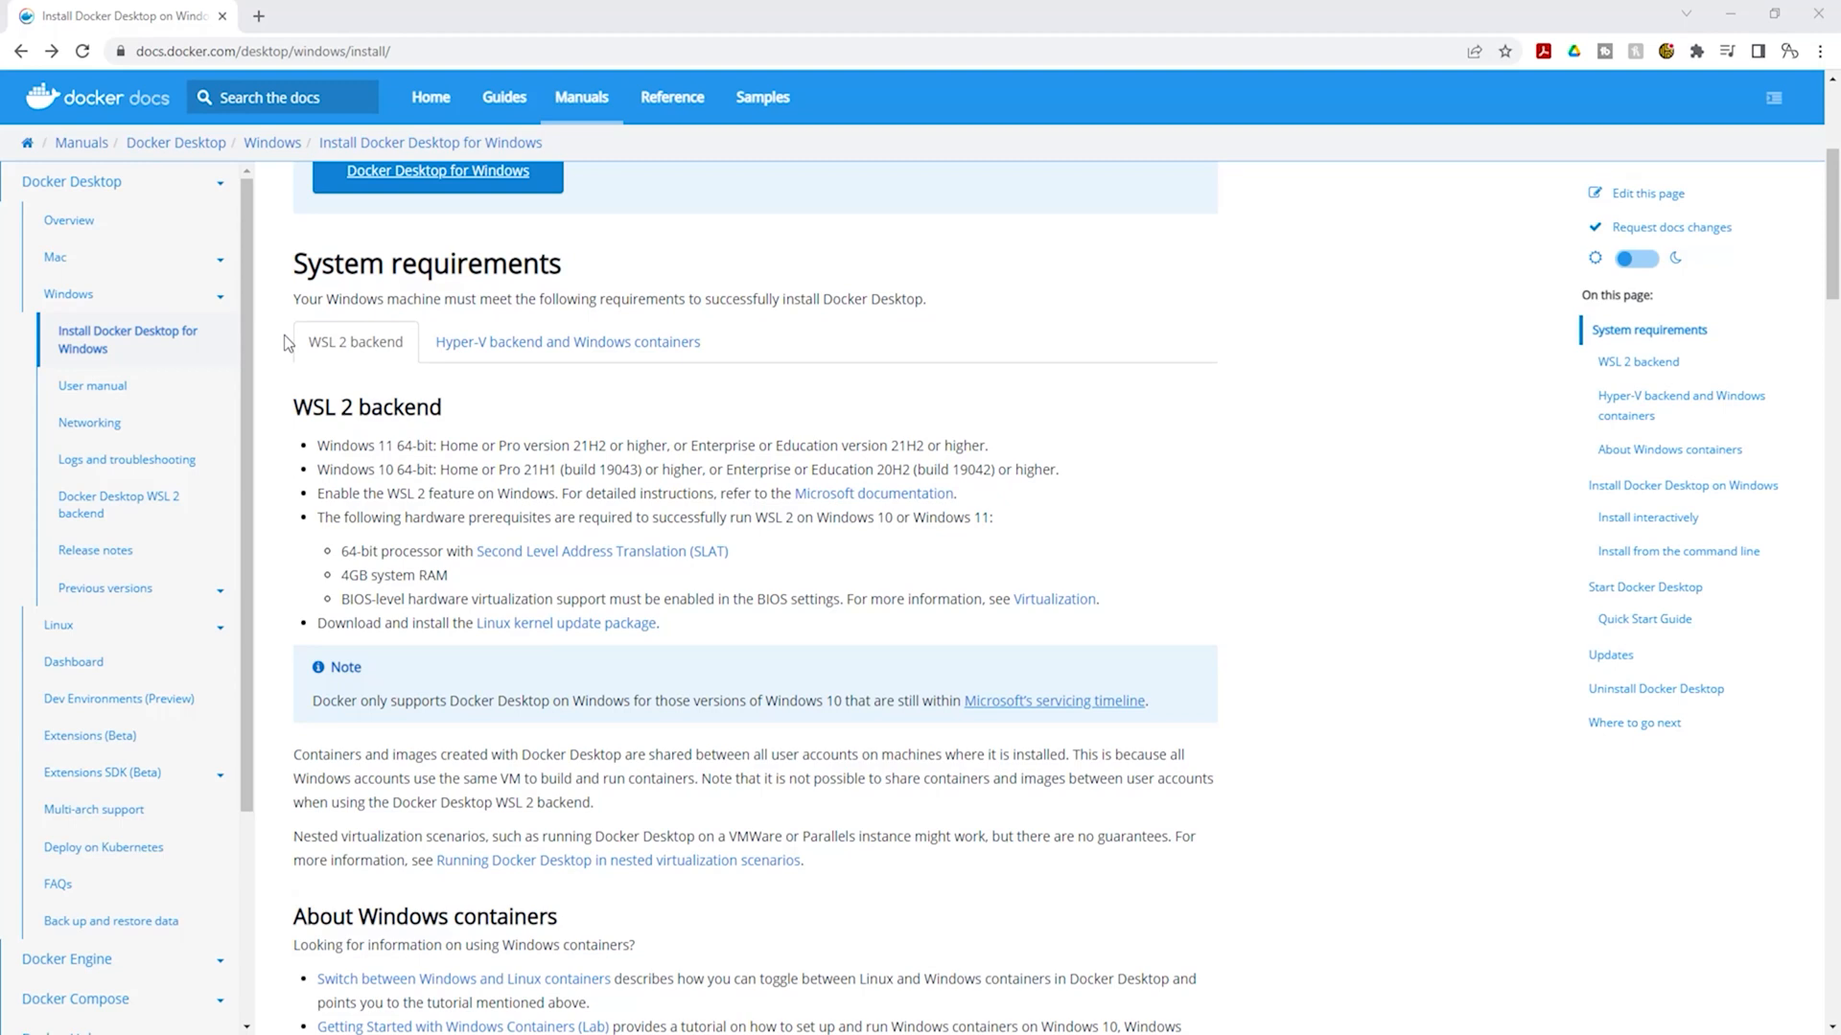
pyautogui.moveTo(276, 286)
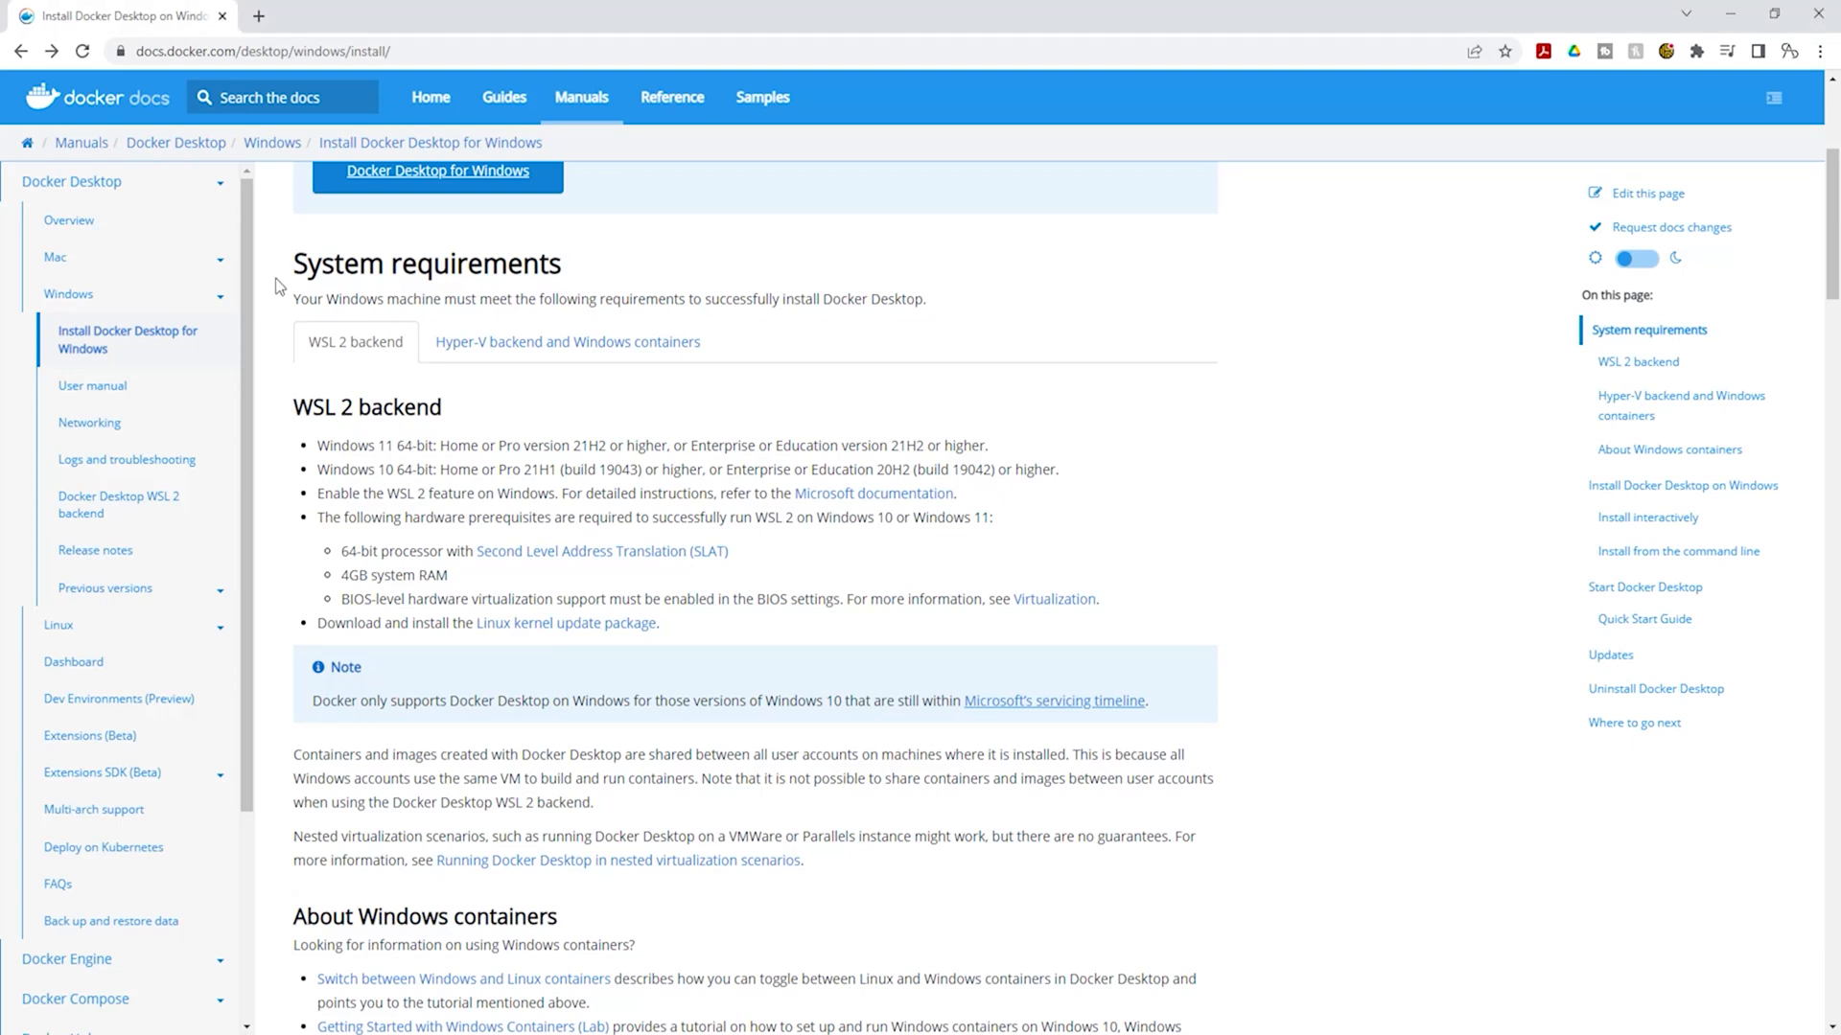
pyautogui.moveTo(439, 583)
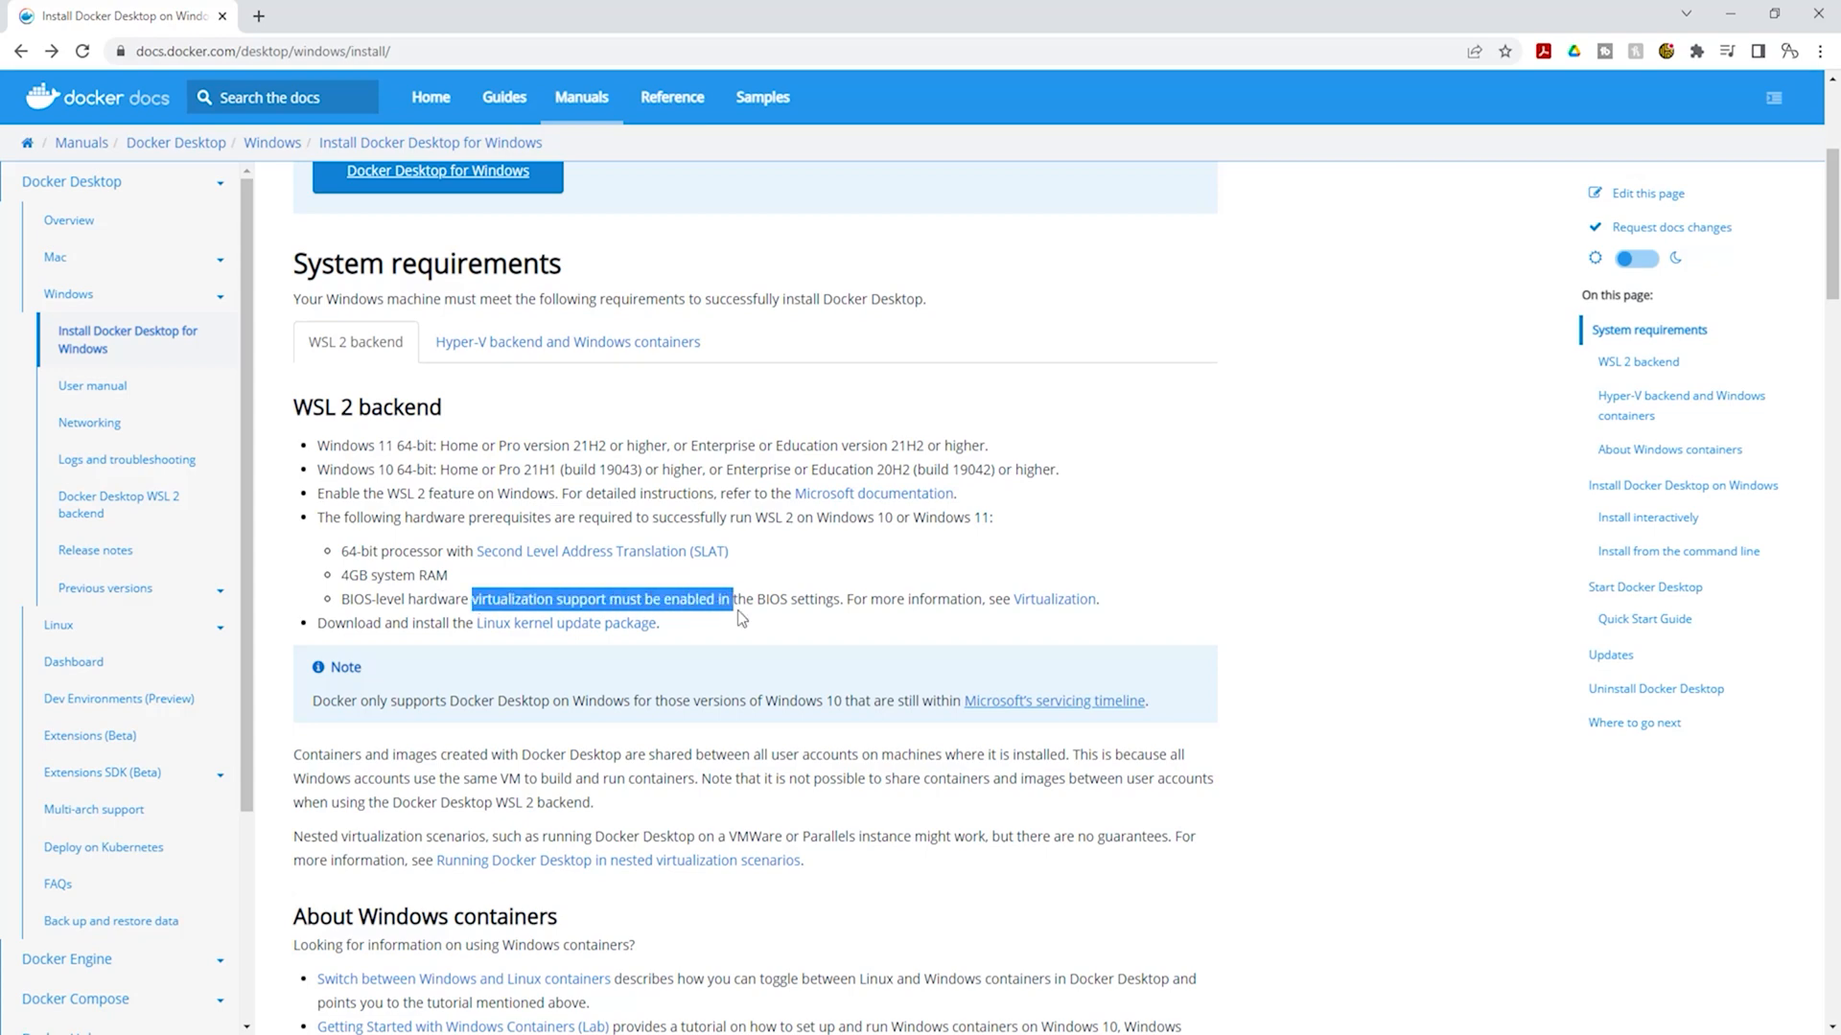
# Enter cmd in the Run dialog as the program to launch
pyautogui.click(313, 606)
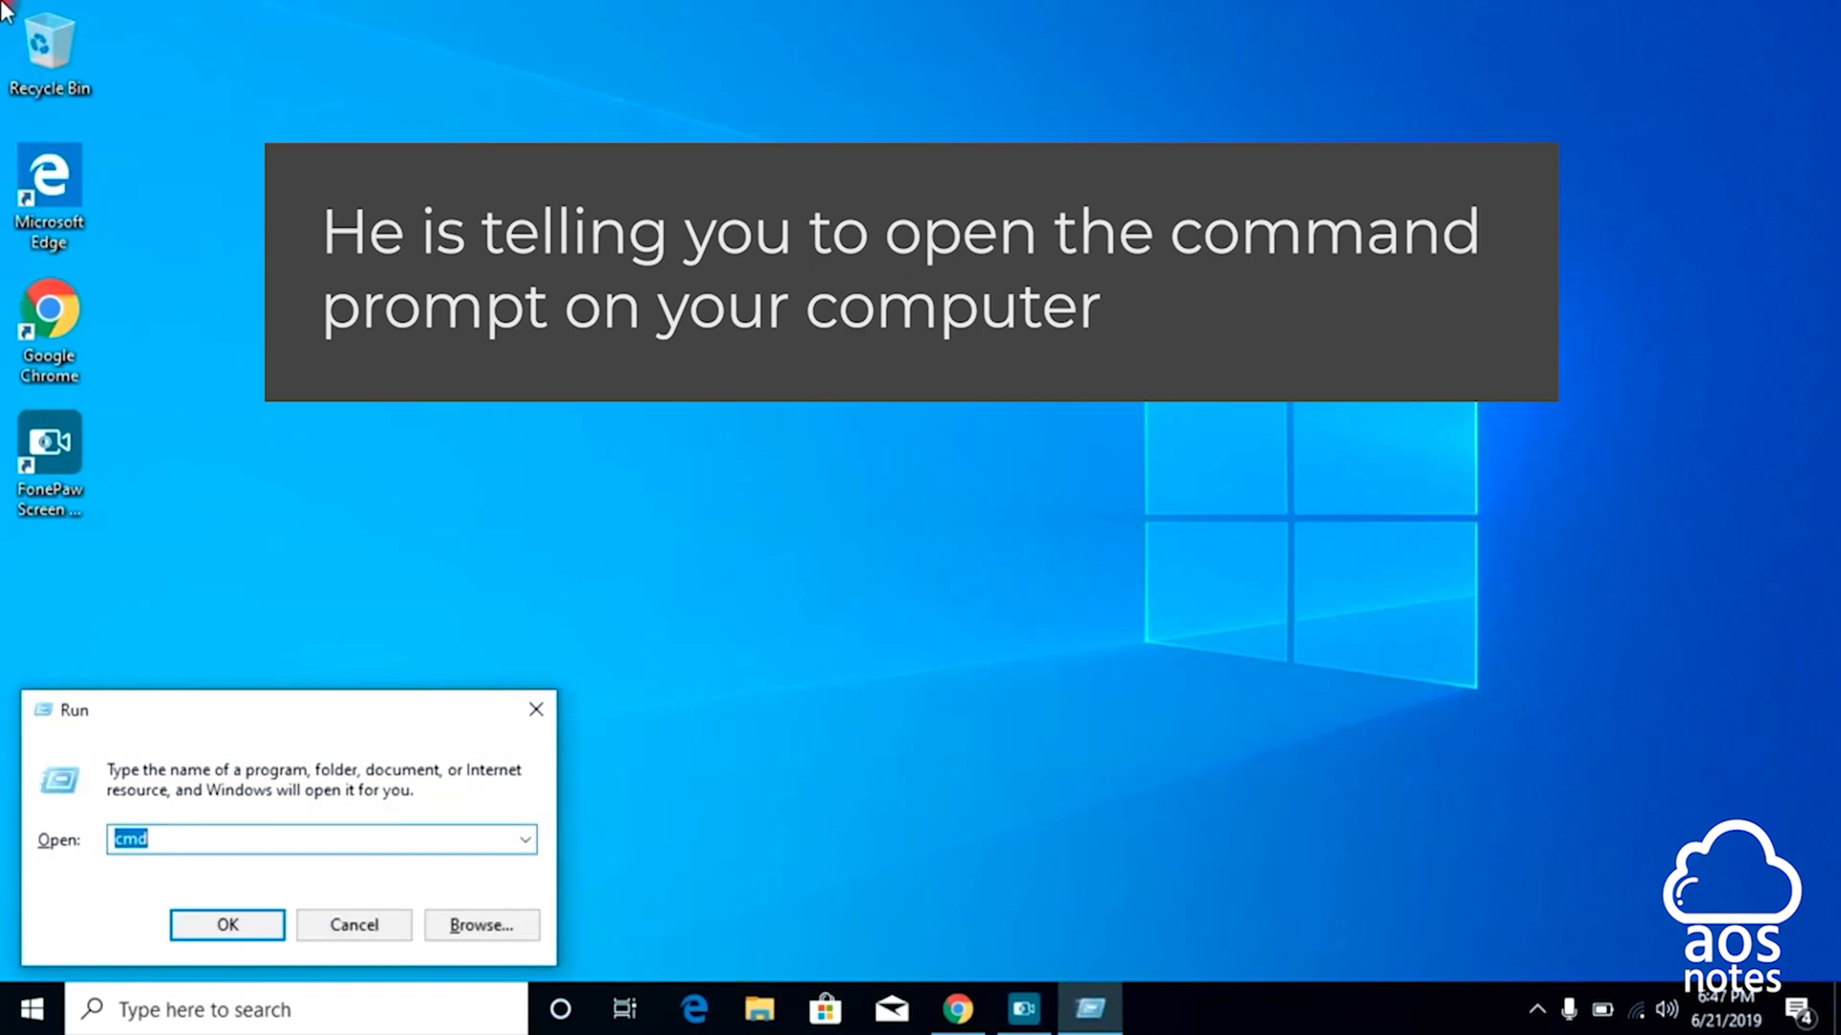
# Launch Command Prompt and run systeminfo.exe to read the Hyper-V Requirements section
pyautogui.click(226, 924)
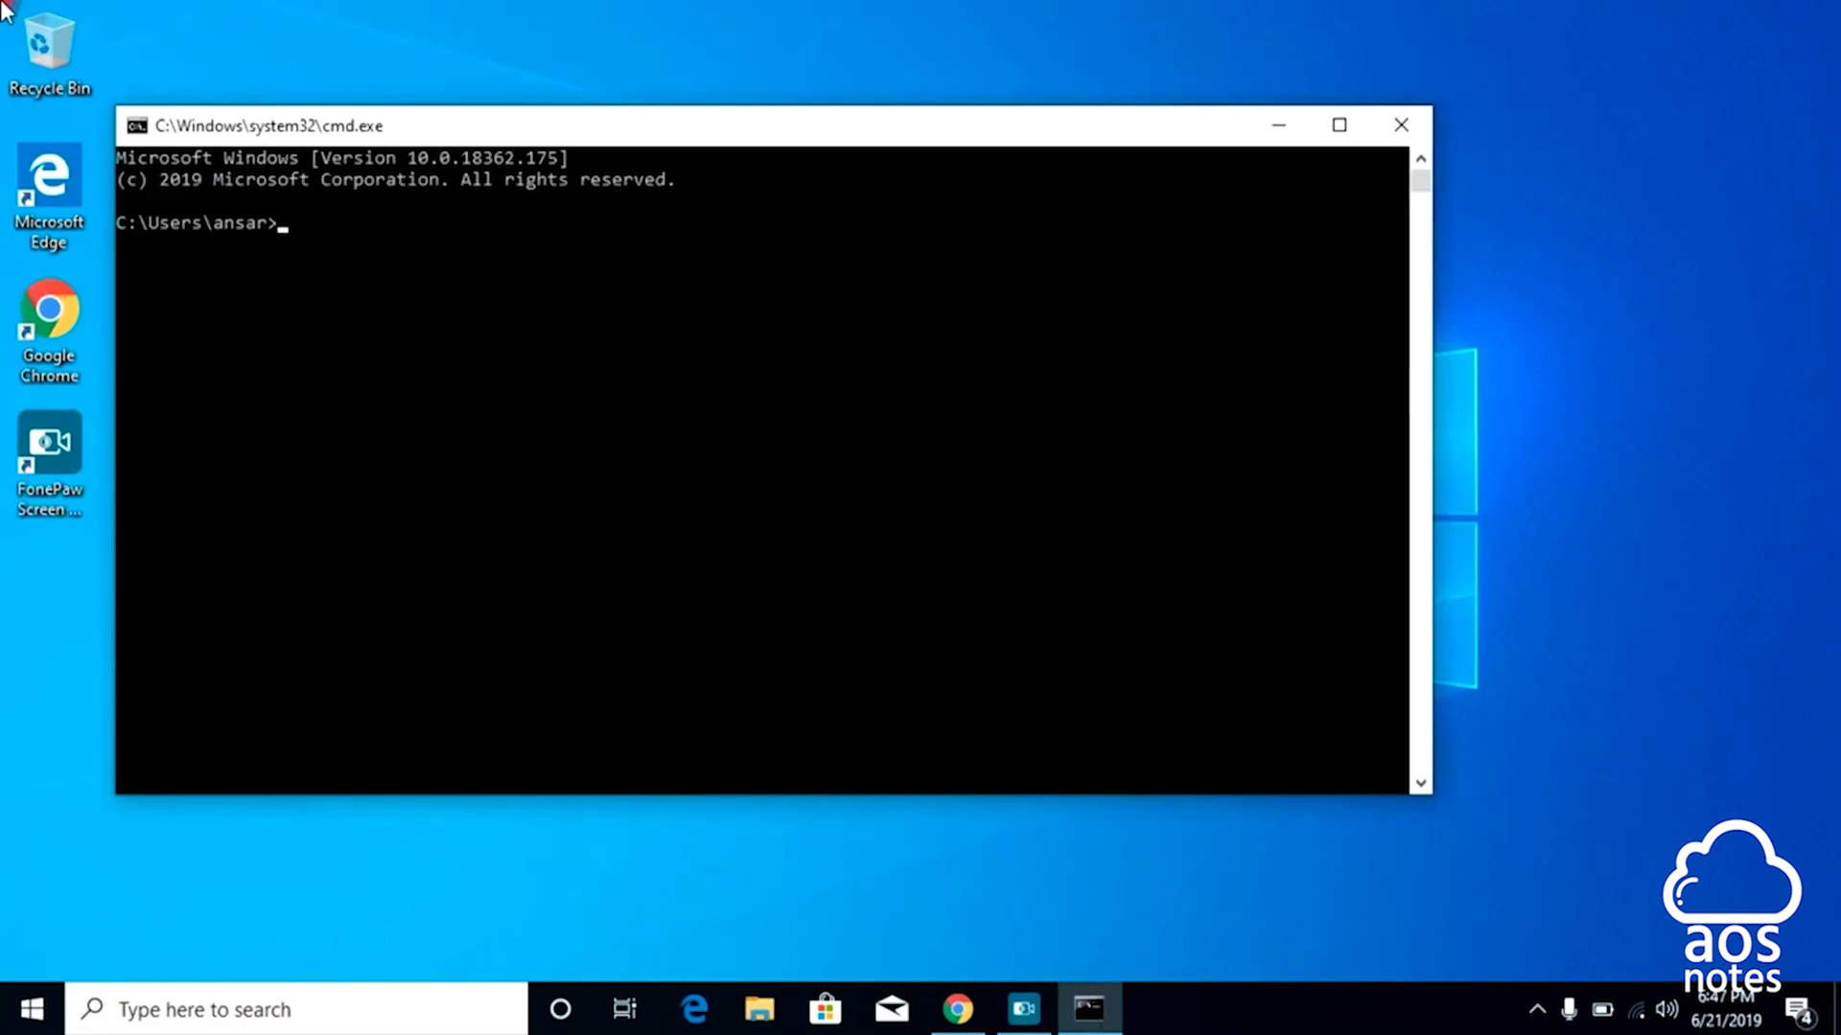
pyautogui.write('system')
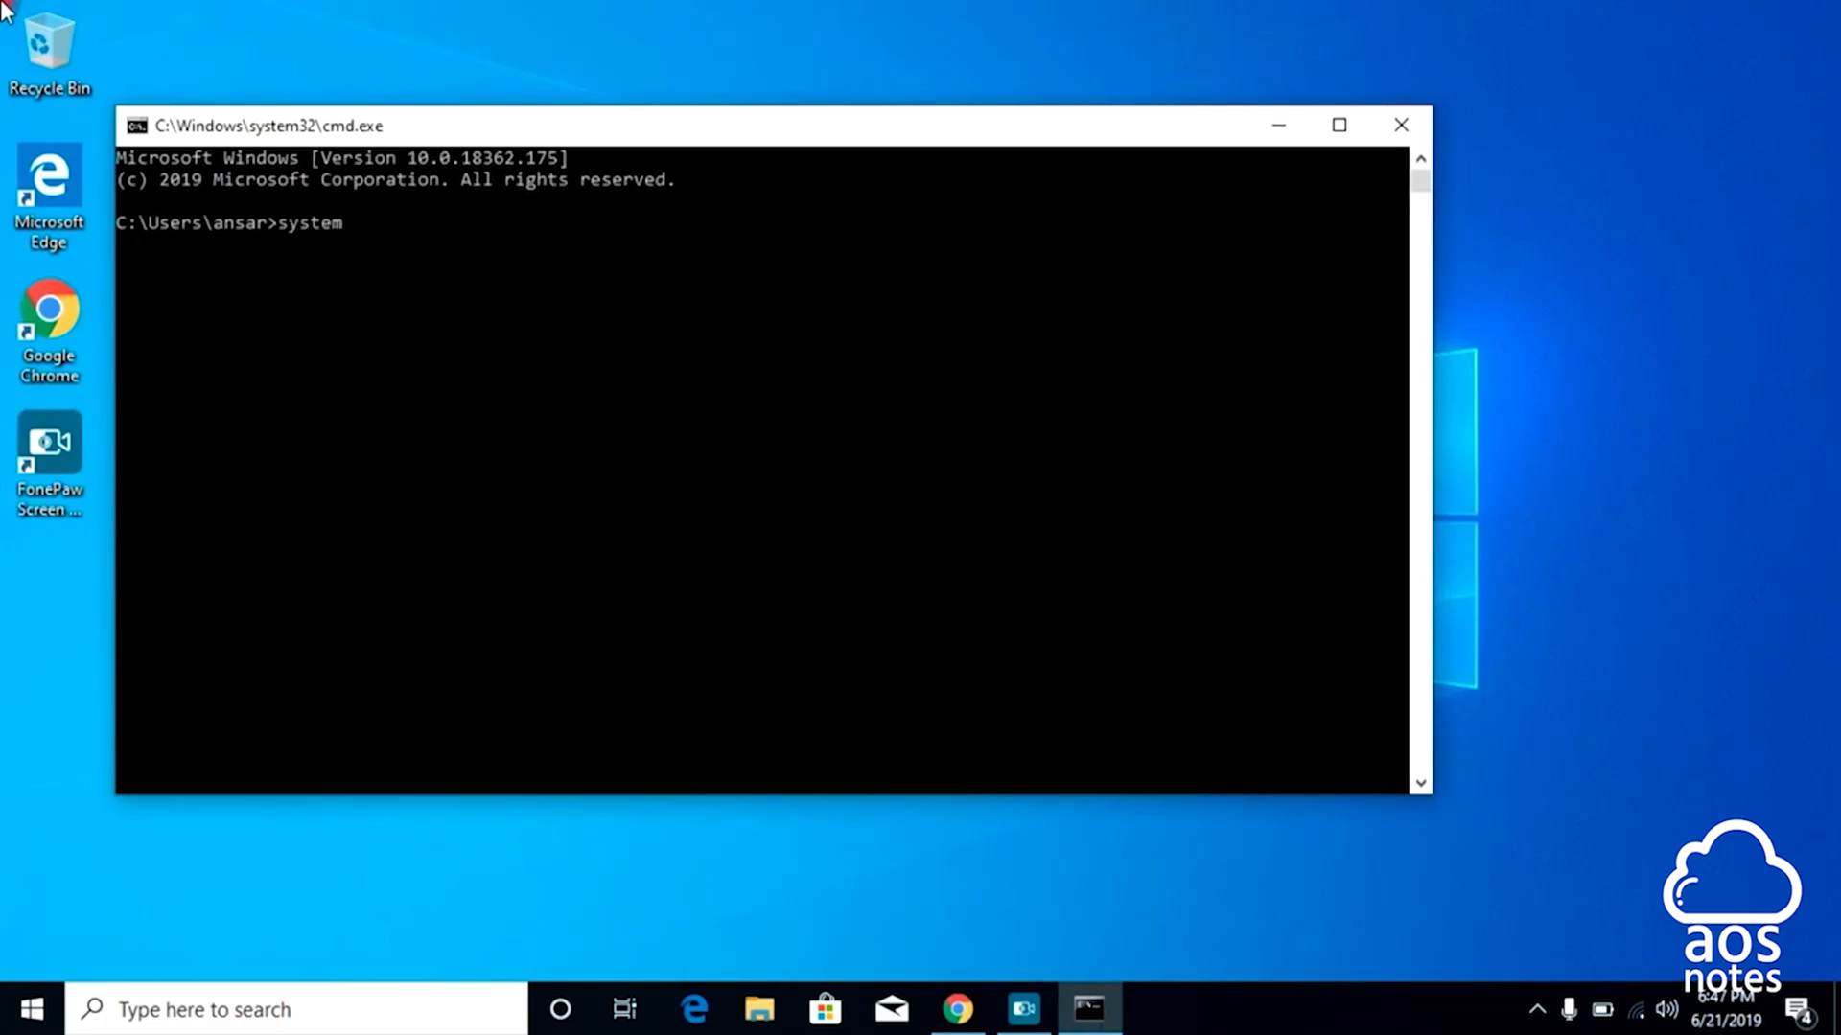
pyautogui.write('info.e')
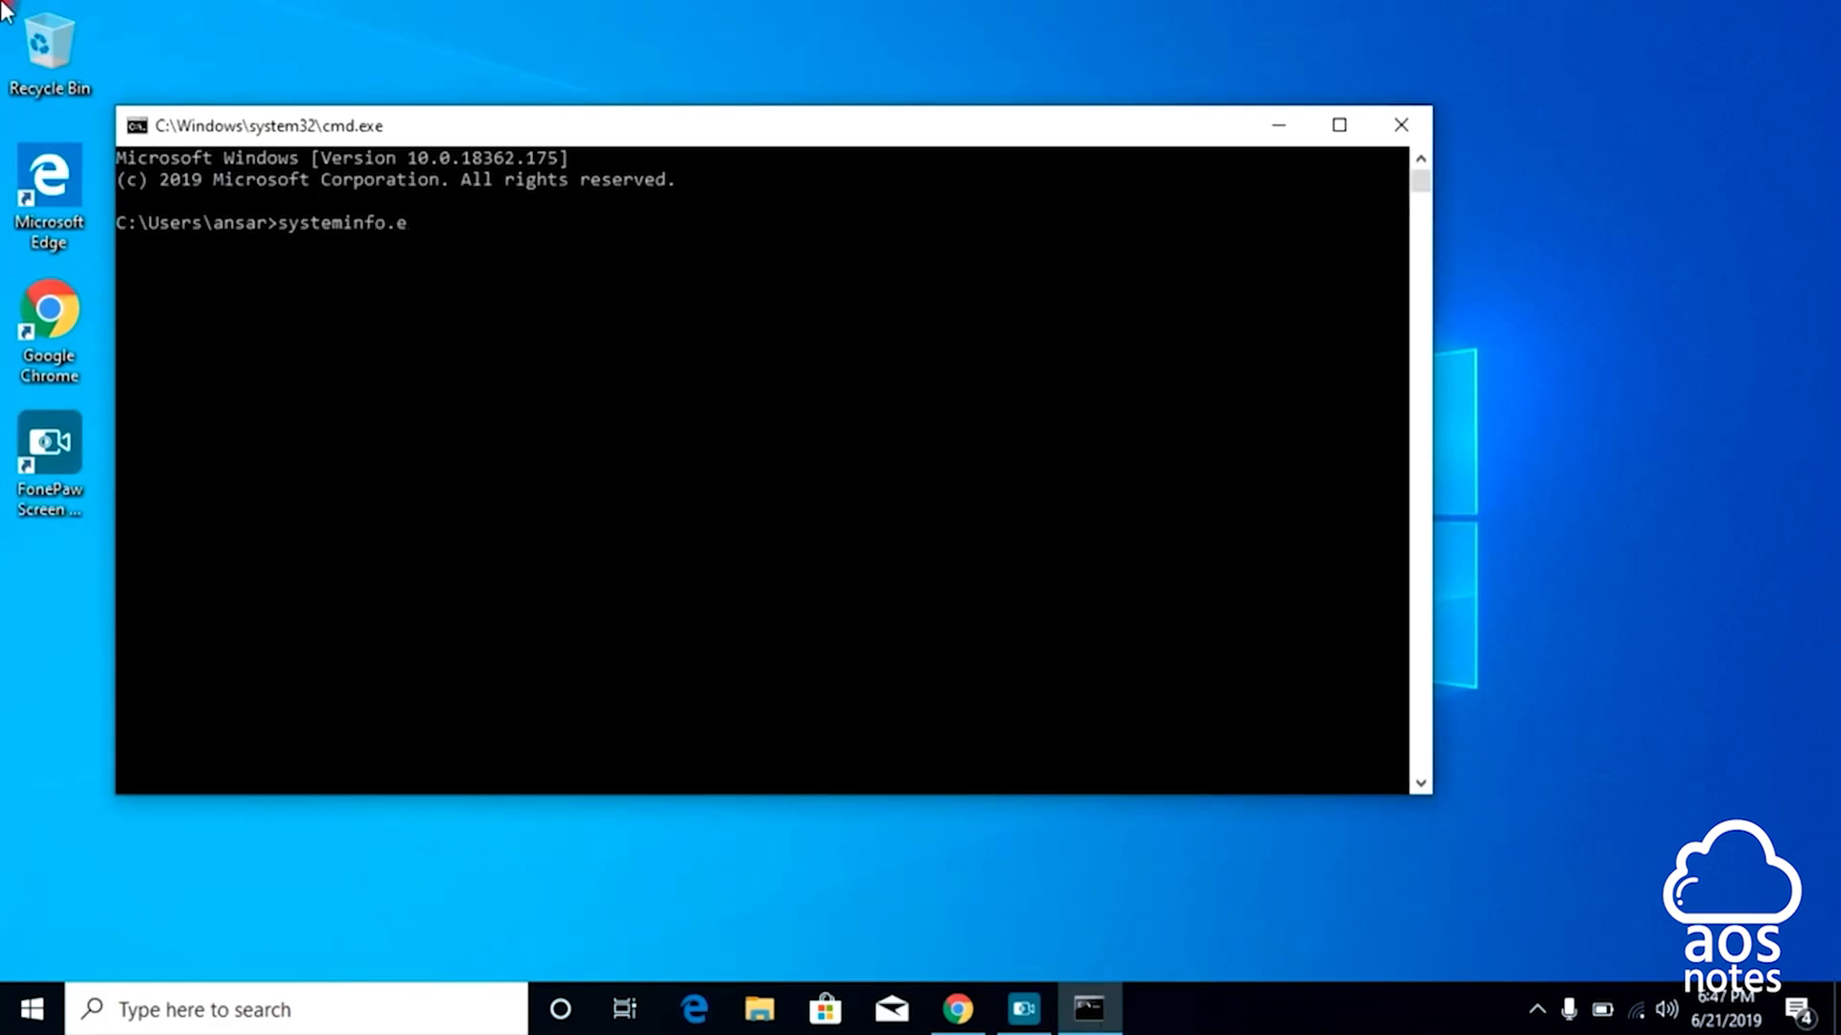
pyautogui.write('xe')
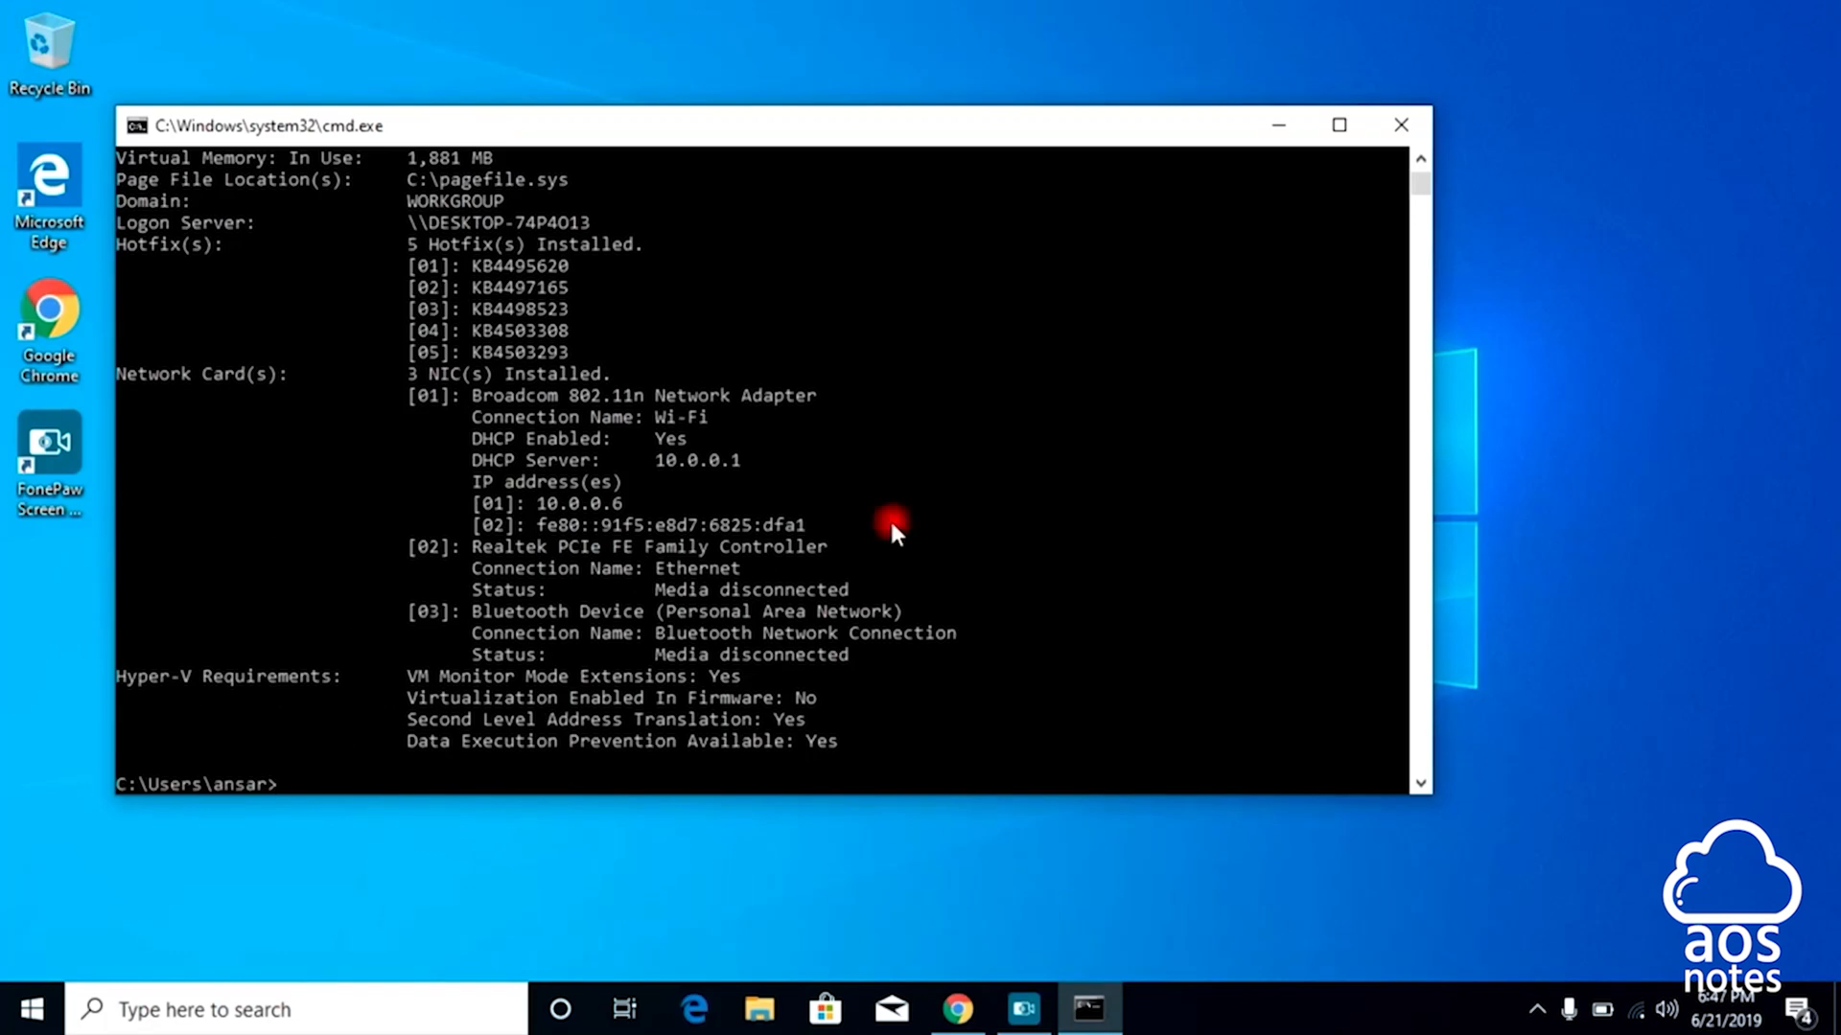
pyautogui.moveTo(261, 662)
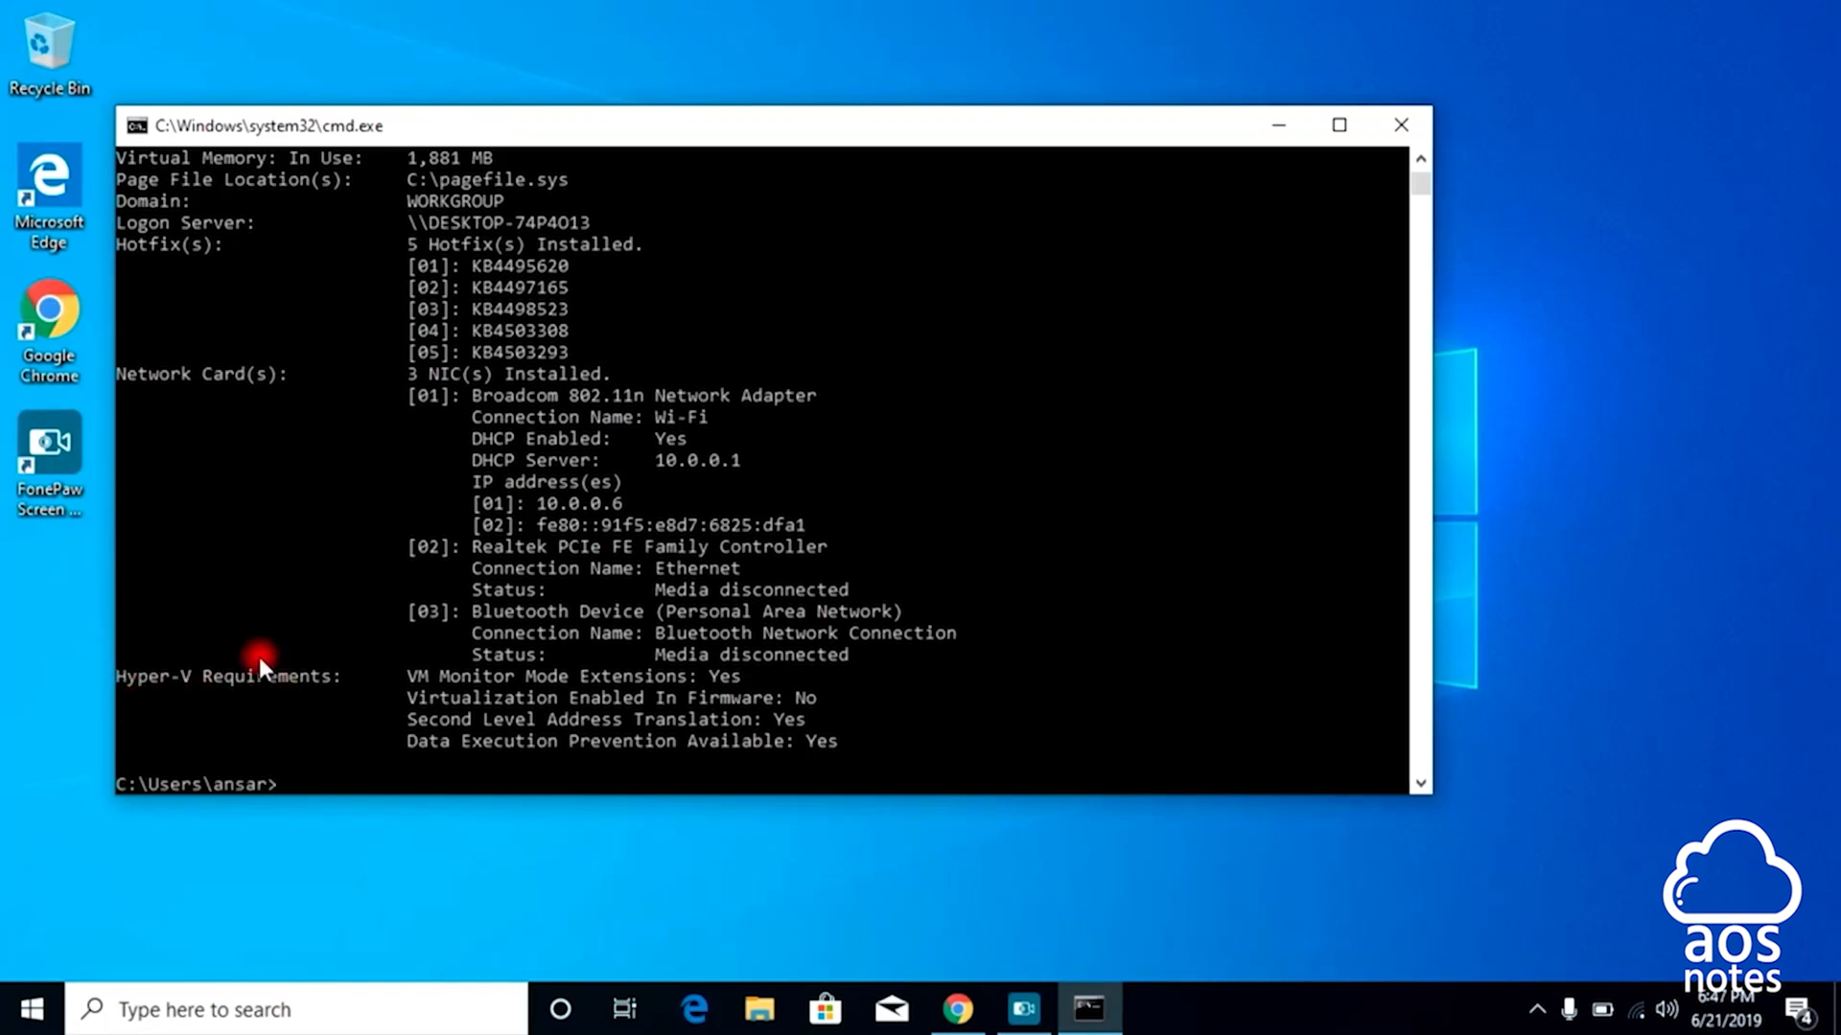
pyautogui.moveTo(469, 698)
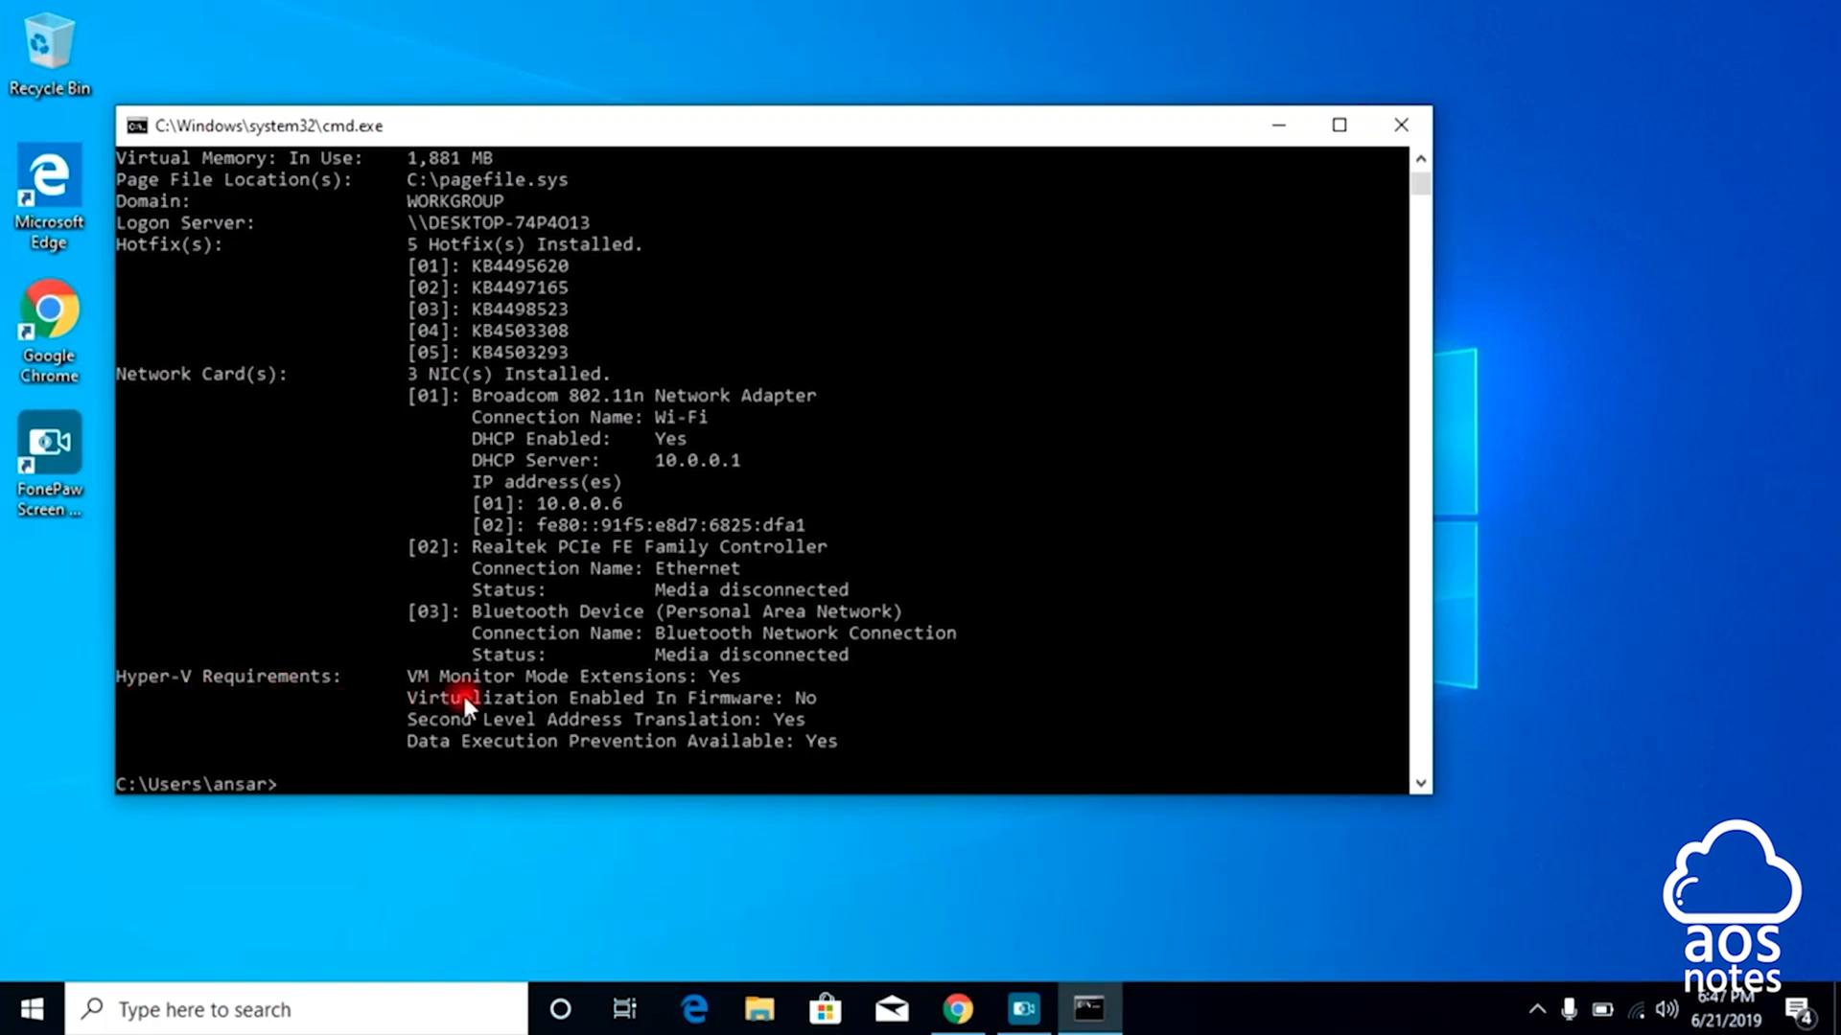
pyautogui.moveTo(758, 719)
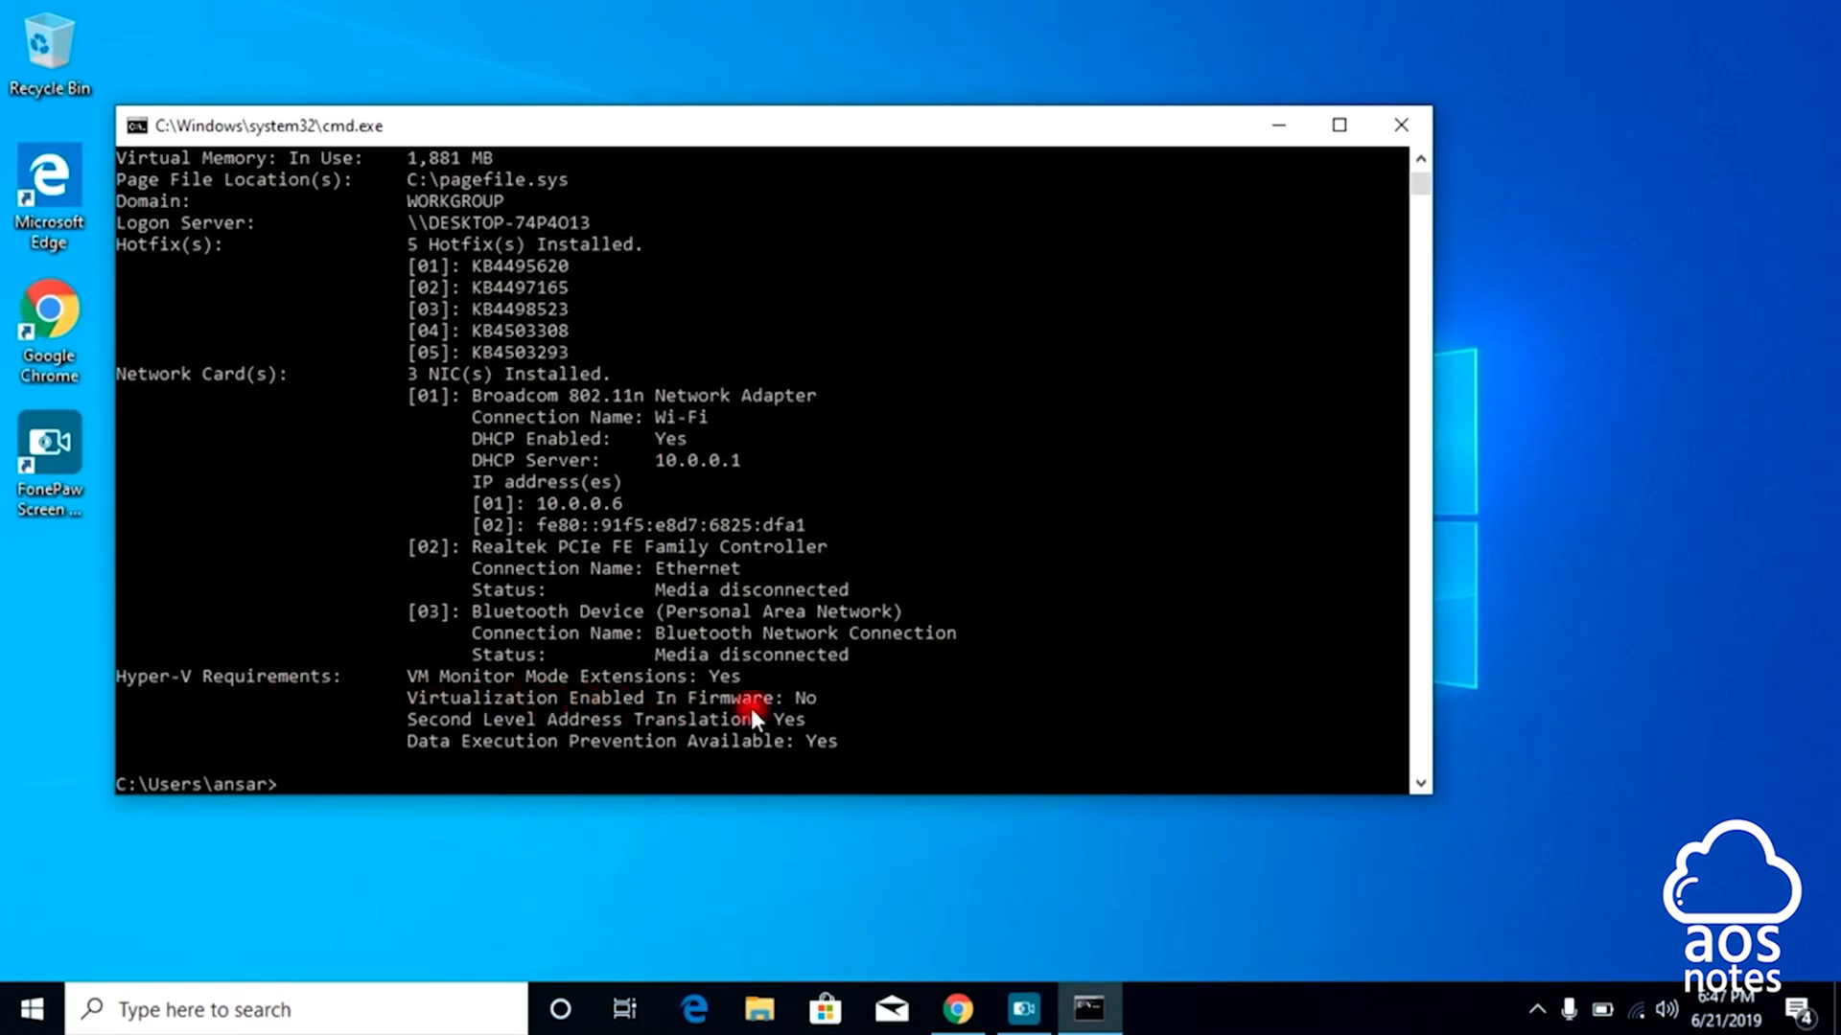